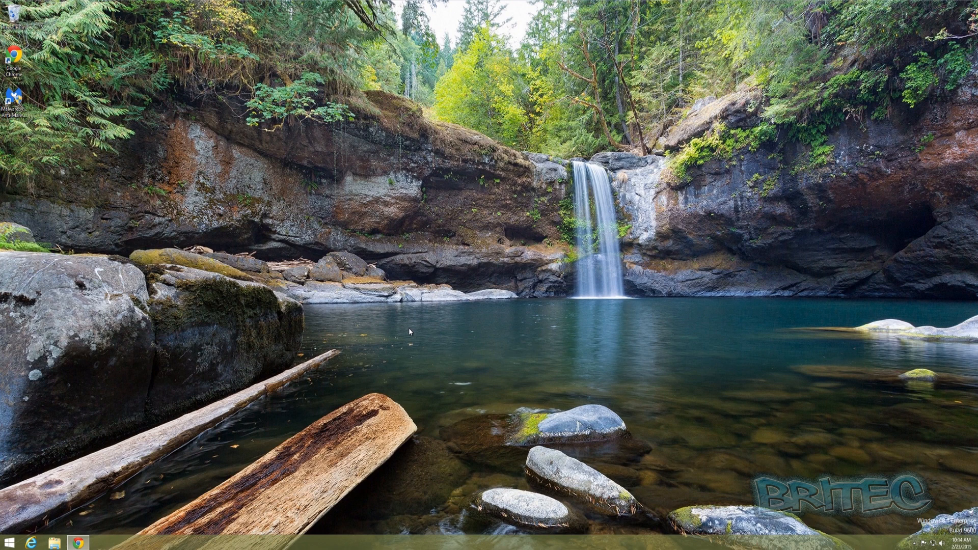
{"action": "mouse_move", "coordinate": [434, 246]}
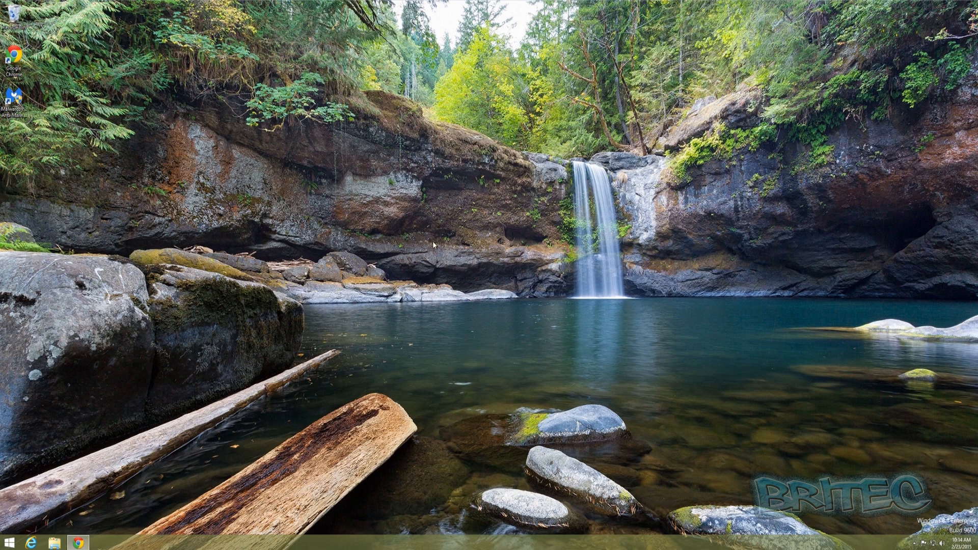
{"action": "mouse_move", "coordinate": [346, 532]}
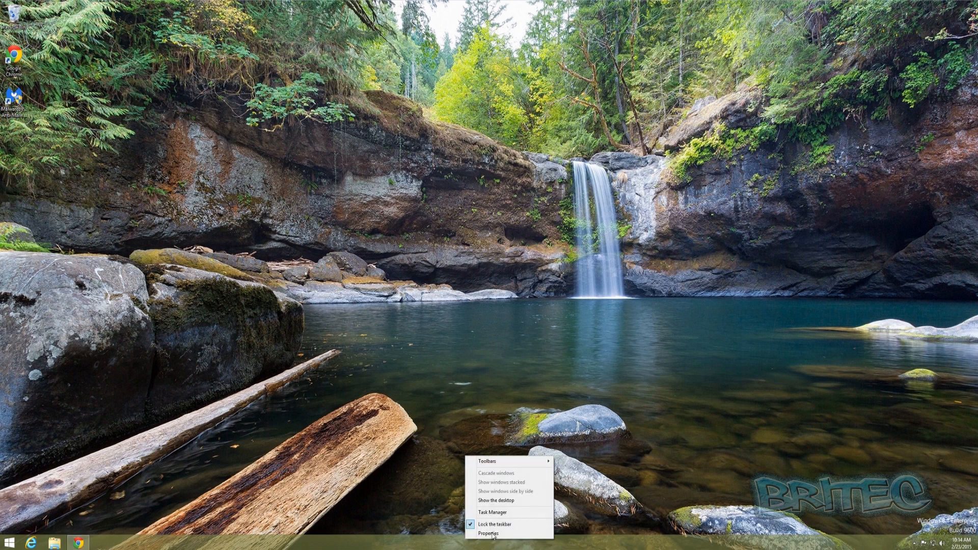
Launch Task Manager from the taskbar and select the Malwarebytes Anti-Malware (32 bit) background process.
{"action": "left_click", "coordinate": [489, 511]}
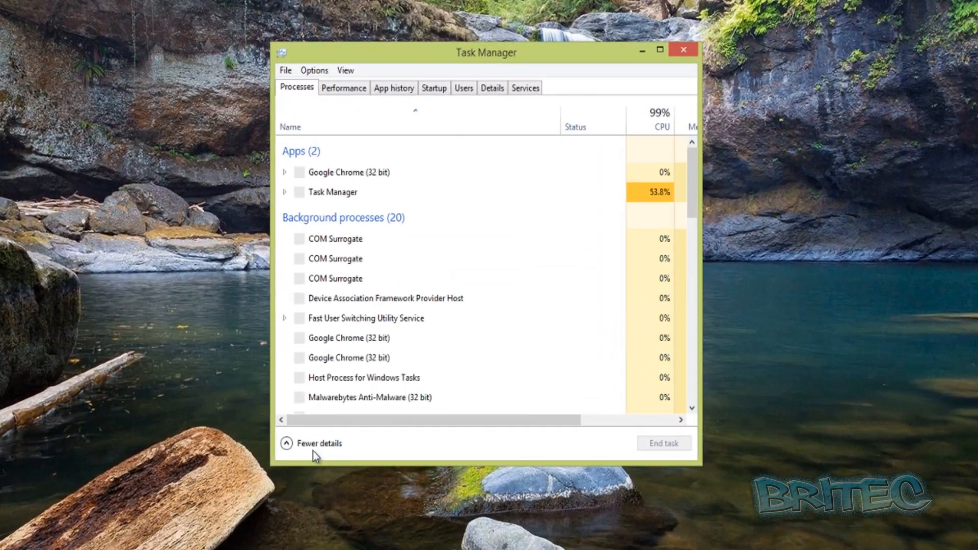
{"action": "left_click", "coordinate": [287, 444]}
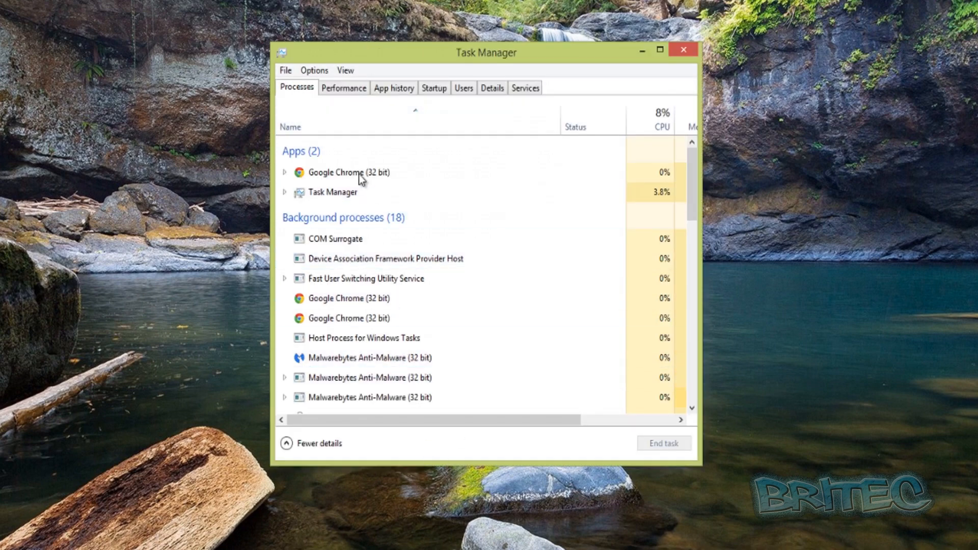
{"action": "left_click", "coordinate": [374, 357]}
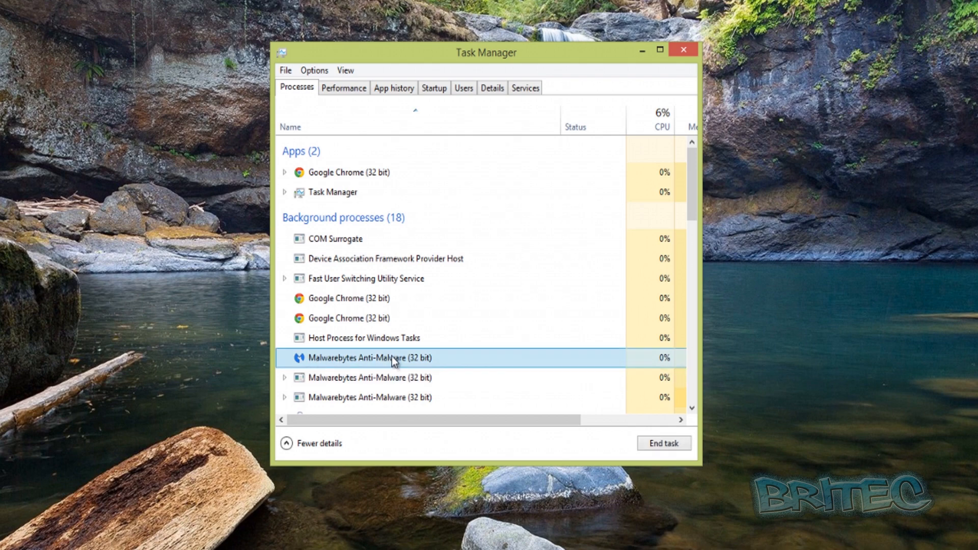
{"action": "mouse_move", "coordinate": [344, 363]}
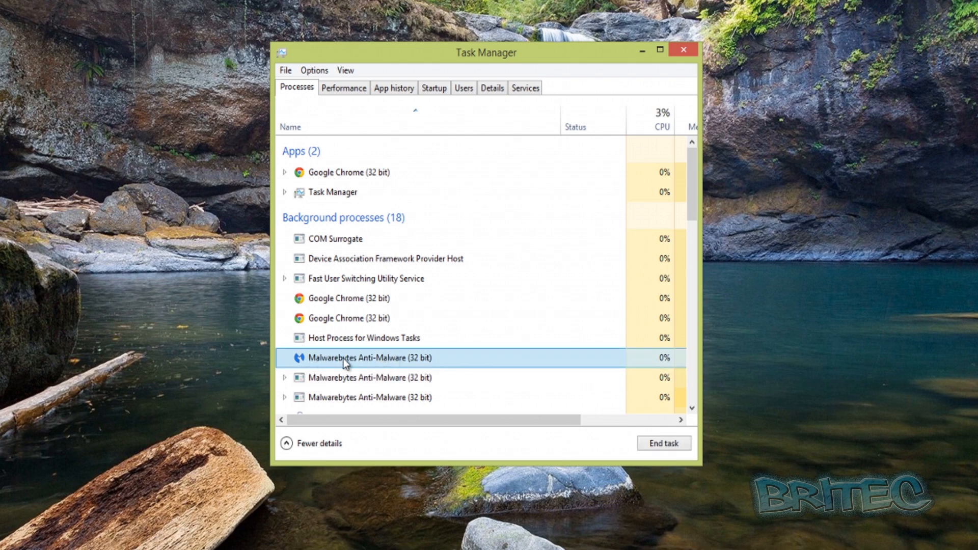
{"action": "mouse_move", "coordinate": [328, 364]}
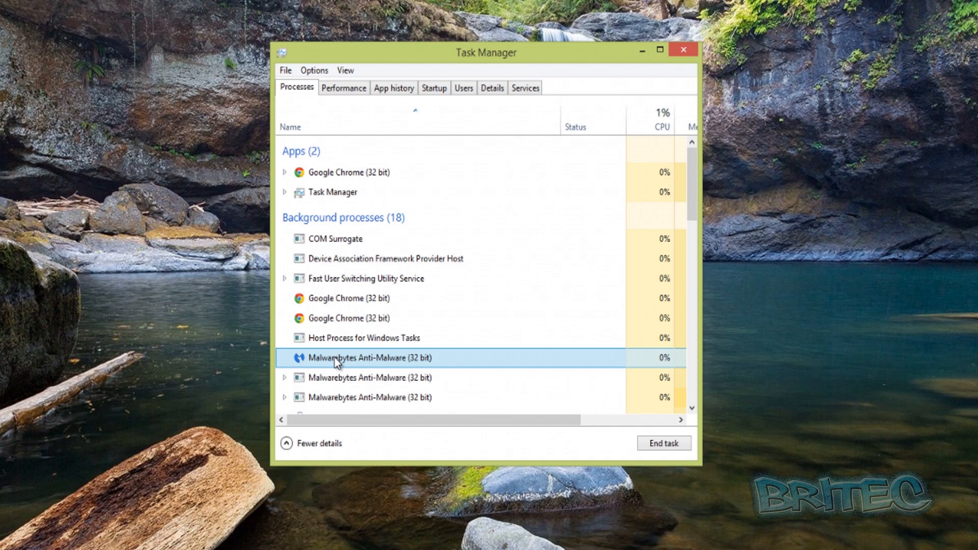
Create a dump file of the Malwarebytes process (mbam.DMP in Temp) and dismiss the confirmation.
{"action": "right_click", "coordinate": [337, 357]}
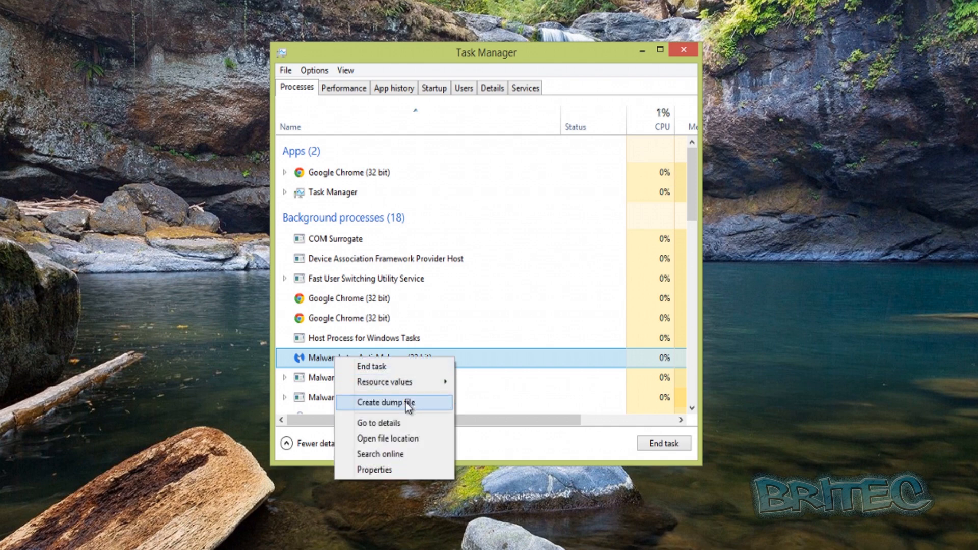
{"action": "left_click", "coordinate": [387, 403]}
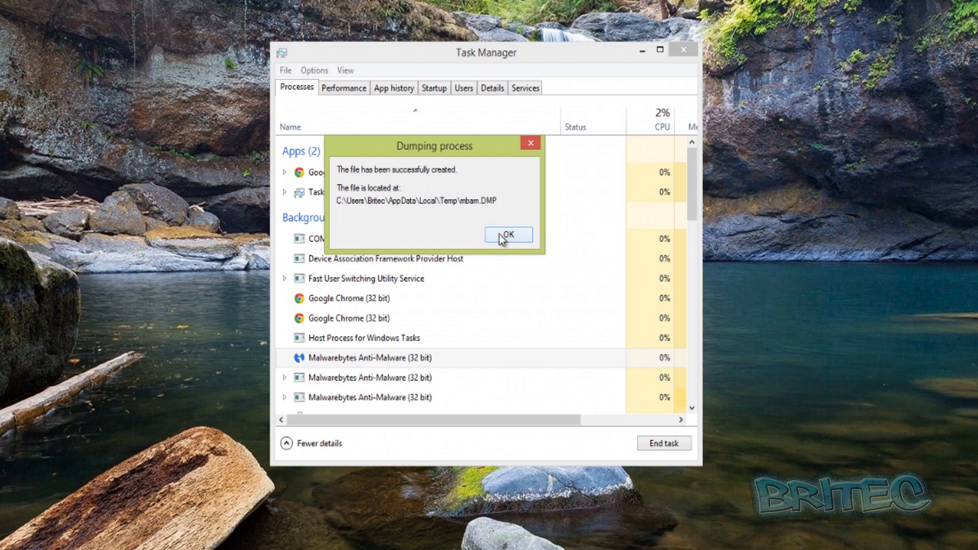
{"action": "left_click", "coordinate": [508, 235]}
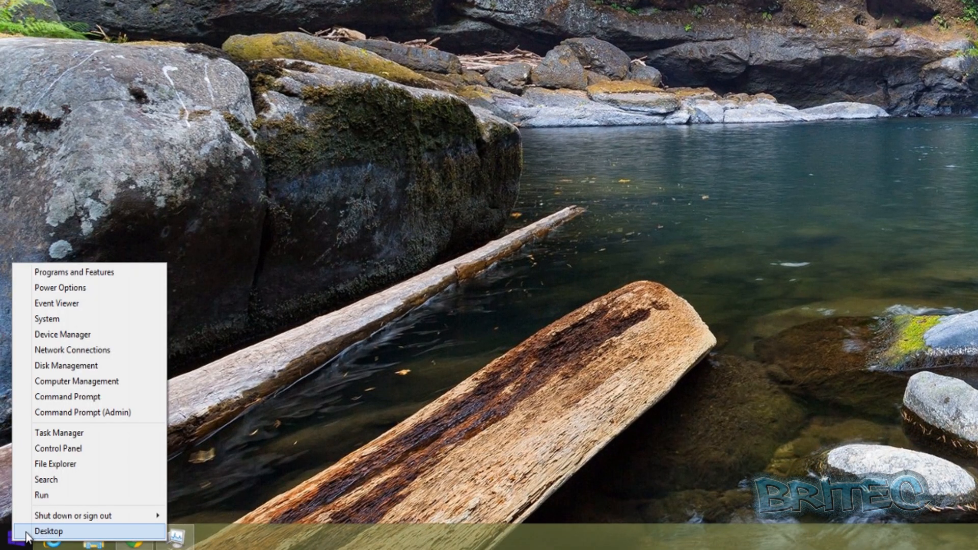
{"action": "mouse_move", "coordinate": [41, 495]}
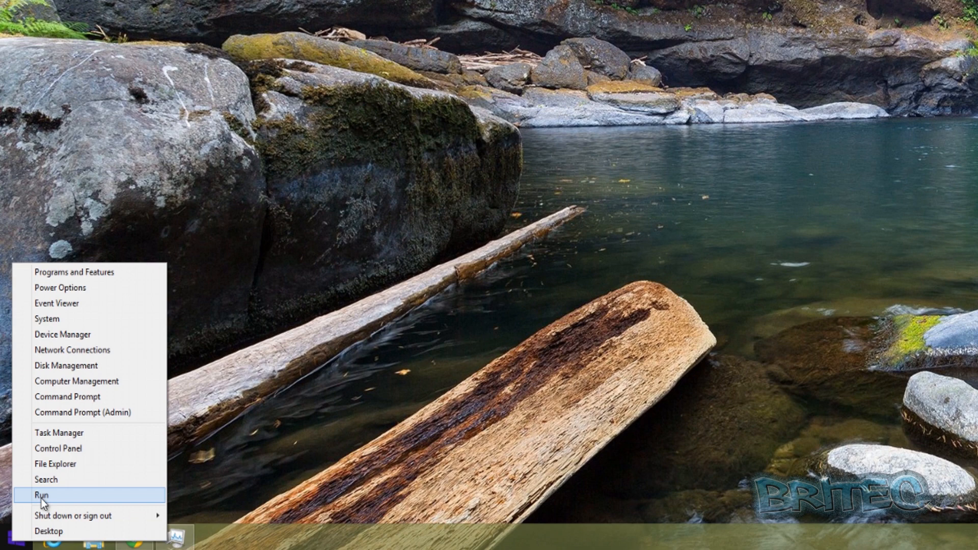
Run %temp% to show the user's Temp folder in File Explorer.
{"action": "left_click", "coordinate": [43, 495]}
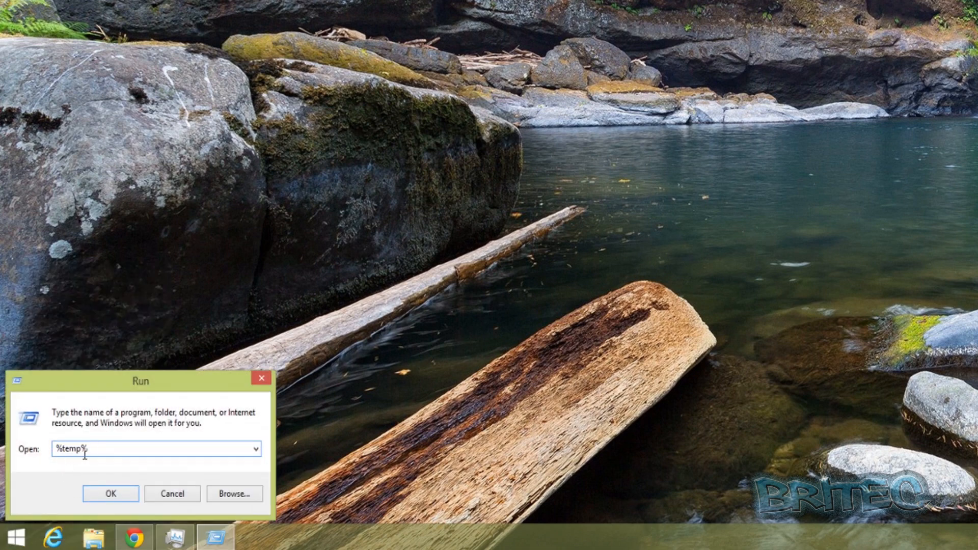
{"action": "left_click", "coordinate": [110, 493]}
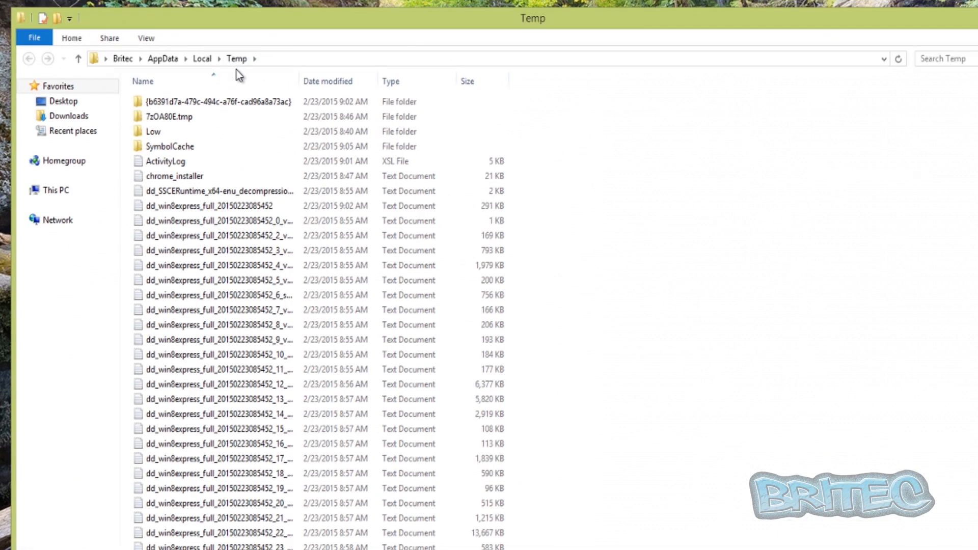
{"action": "mouse_move", "coordinate": [49, 59]}
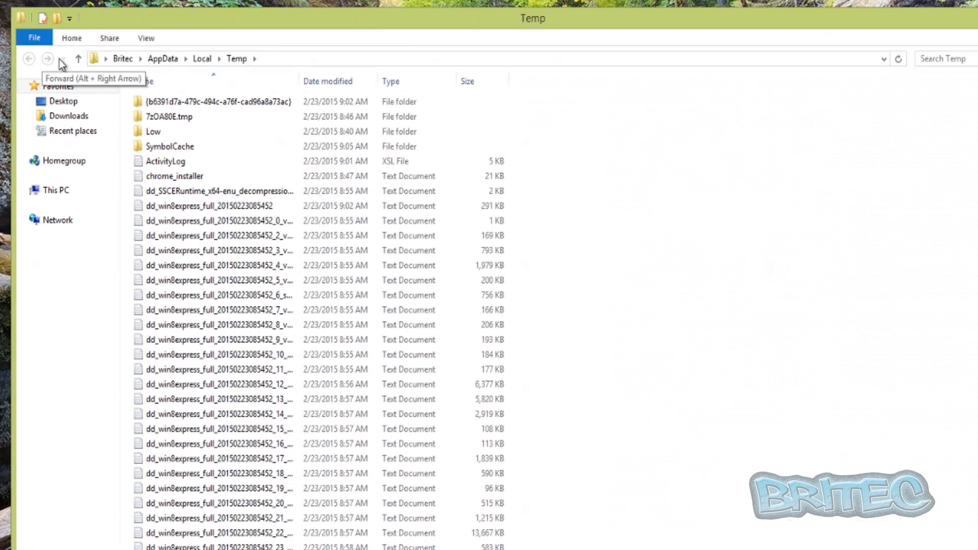
In Folder Options' View settings, enable showing hidden files, folders and drives.
{"action": "left_click", "coordinate": [146, 38]}
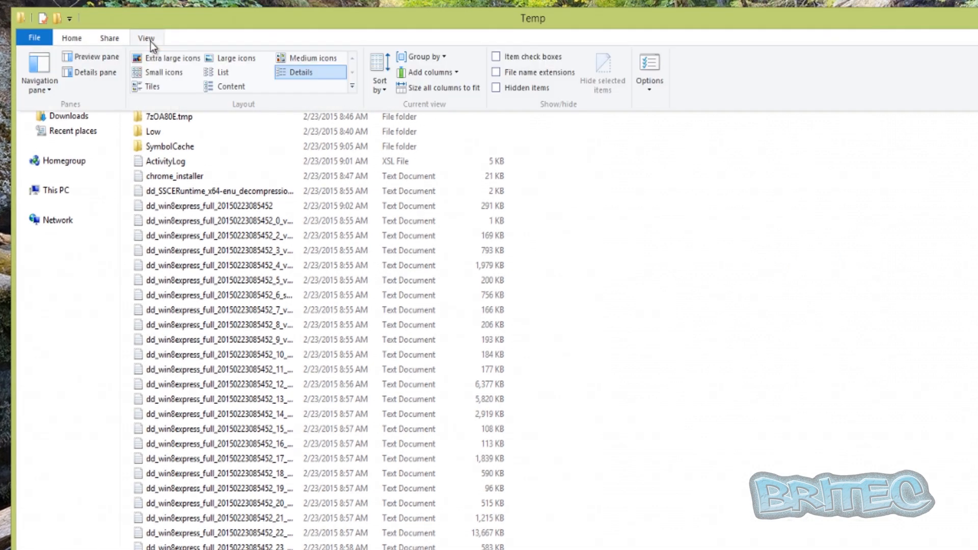
{"action": "left_click", "coordinate": [649, 68]}
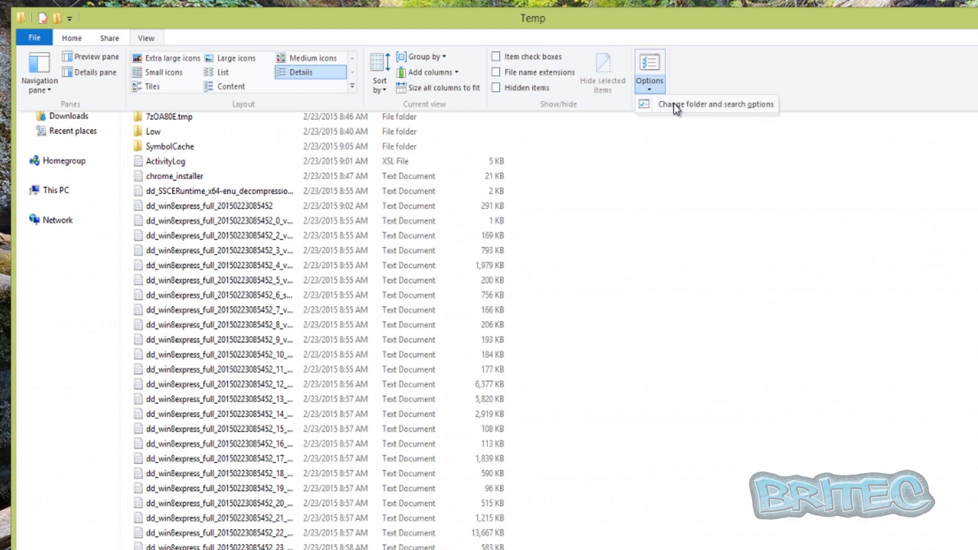
{"action": "left_click", "coordinate": [714, 103]}
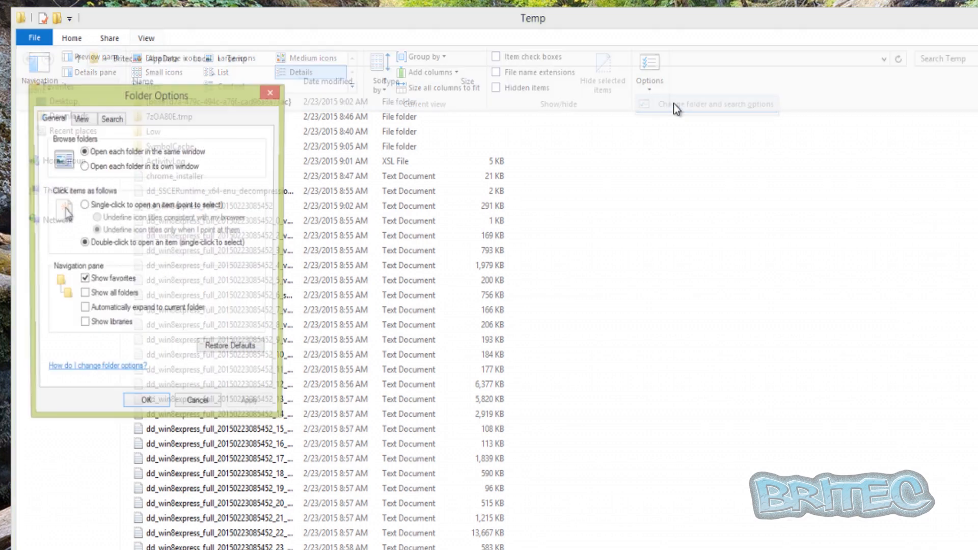
{"action": "left_click", "coordinate": [81, 118]}
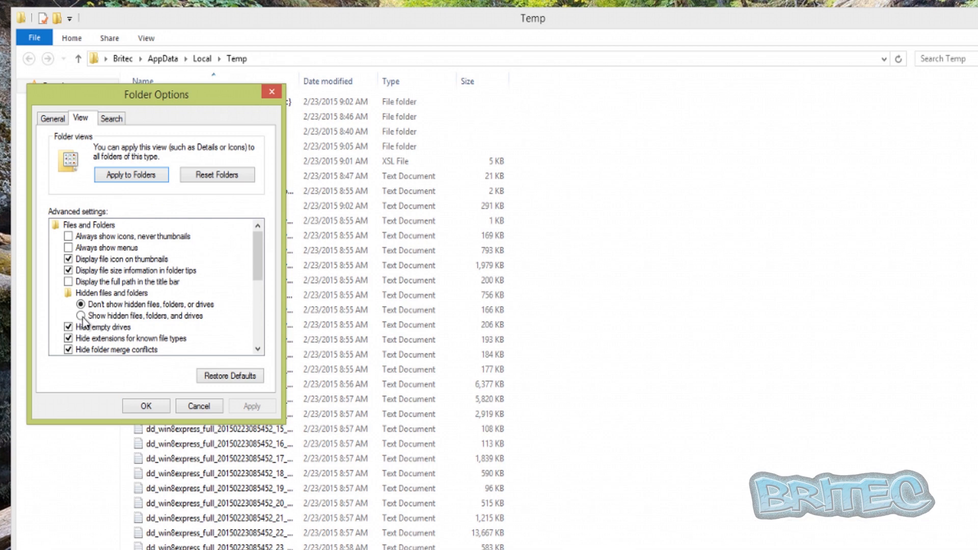
{"action": "left_click", "coordinate": [80, 316]}
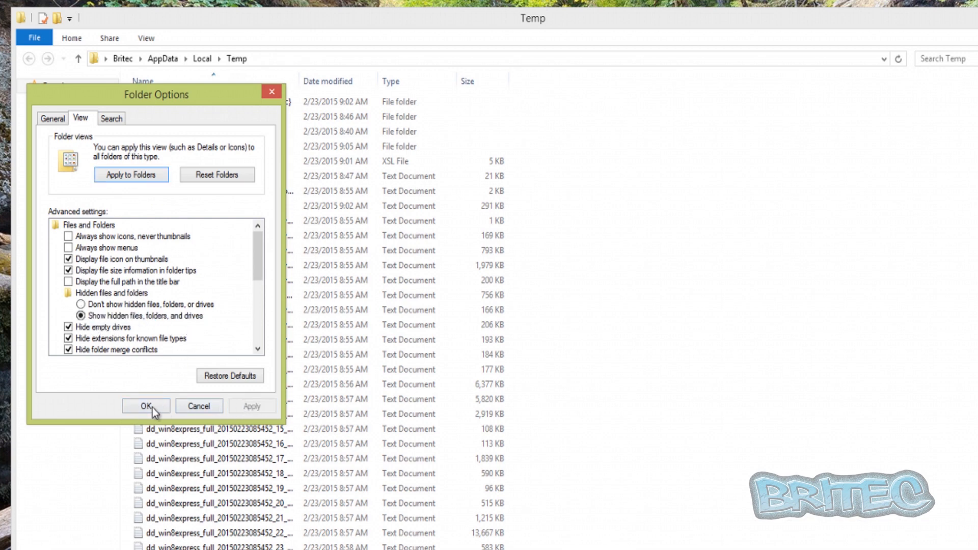
{"action": "left_click", "coordinate": [146, 407]}
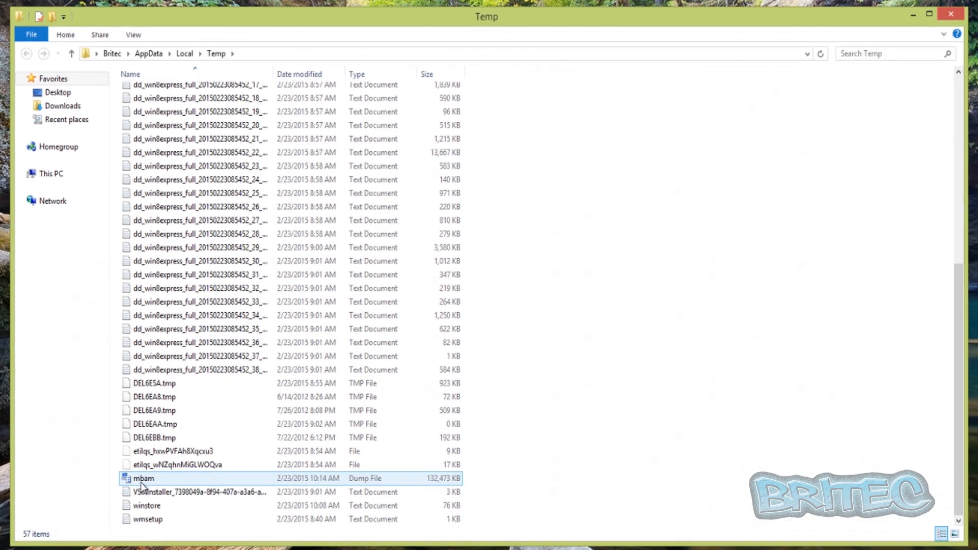
{"action": "mouse_move", "coordinate": [143, 477]}
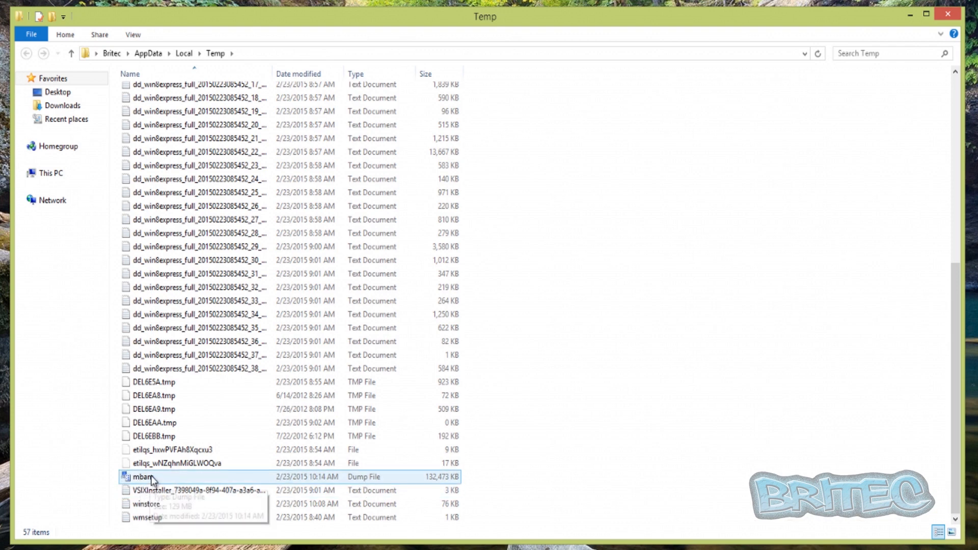
Select the 129 MB mbam dump file in the Temp folder listing.
{"action": "right_click", "coordinate": [150, 477]}
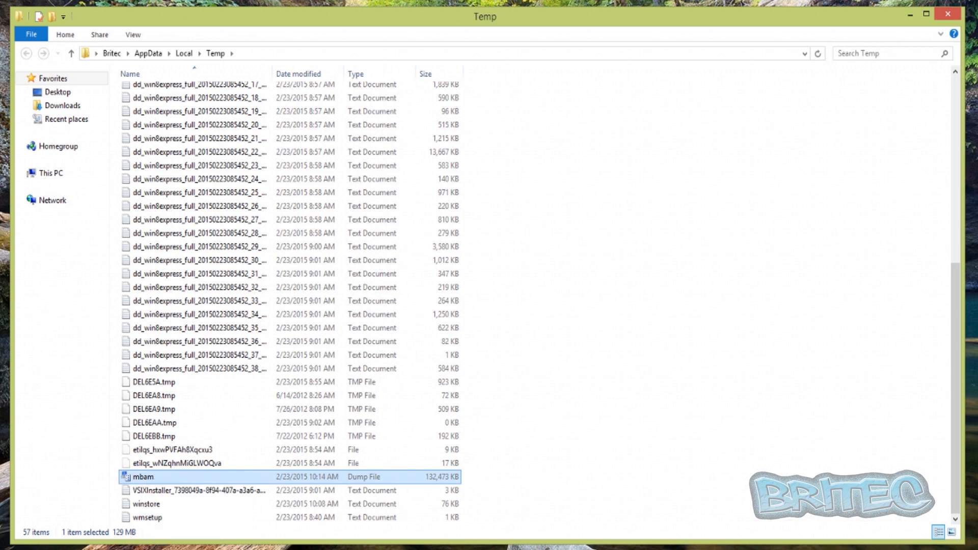
{"action": "mouse_move", "coordinate": [150, 482]}
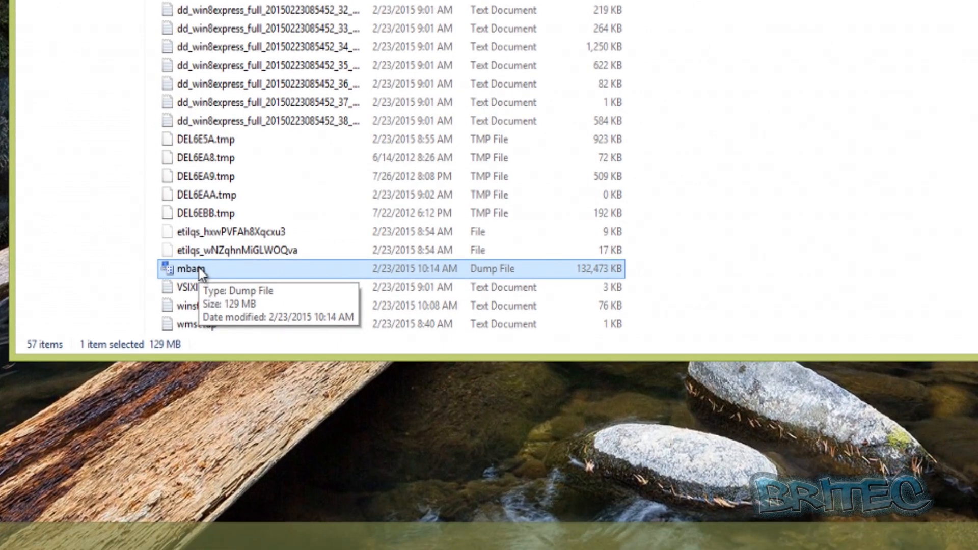
Start a 7-Zip archive mbam.7z from the dump with LZMA method and Ultra compression level.
{"action": "right_click", "coordinate": [191, 269]}
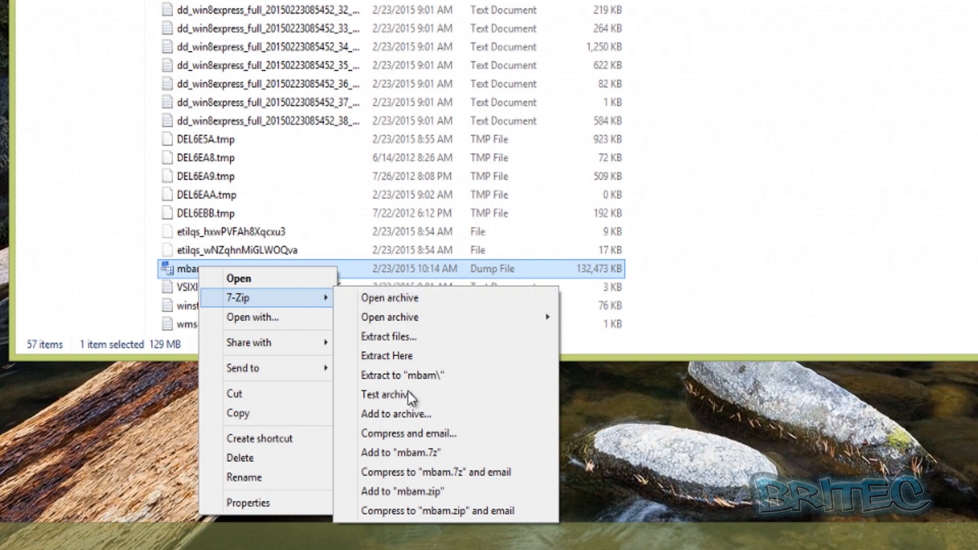
{"action": "left_click", "coordinate": [395, 413]}
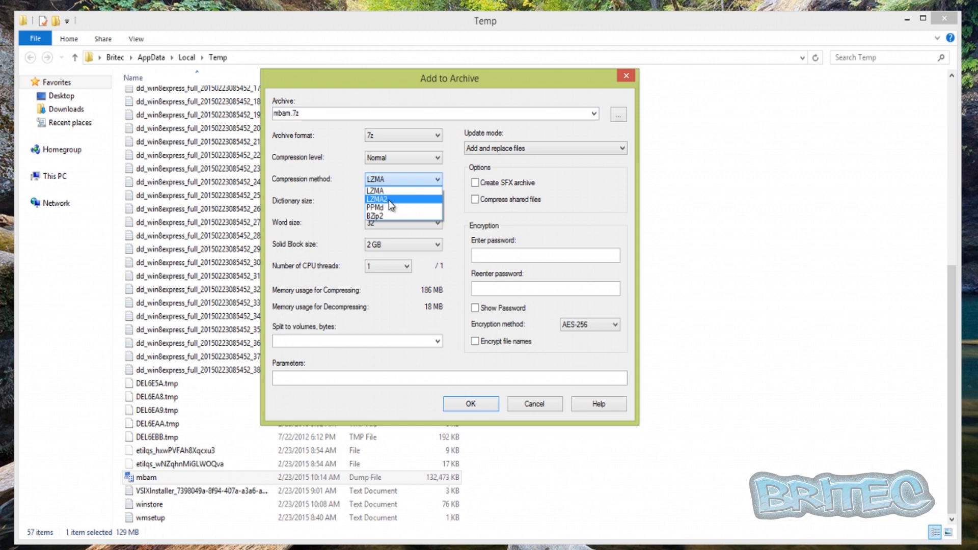
{"action": "left_click", "coordinate": [377, 199]}
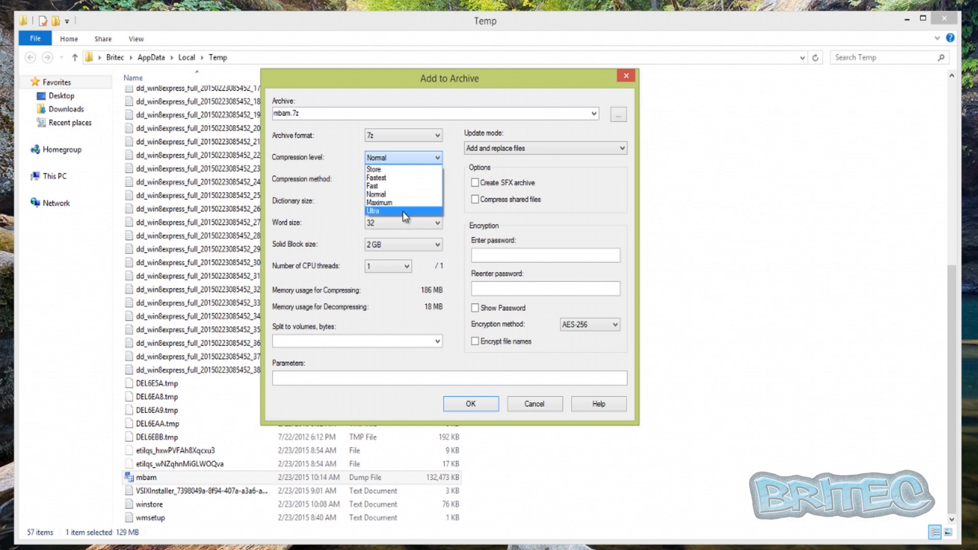
{"action": "left_click", "coordinate": [374, 211]}
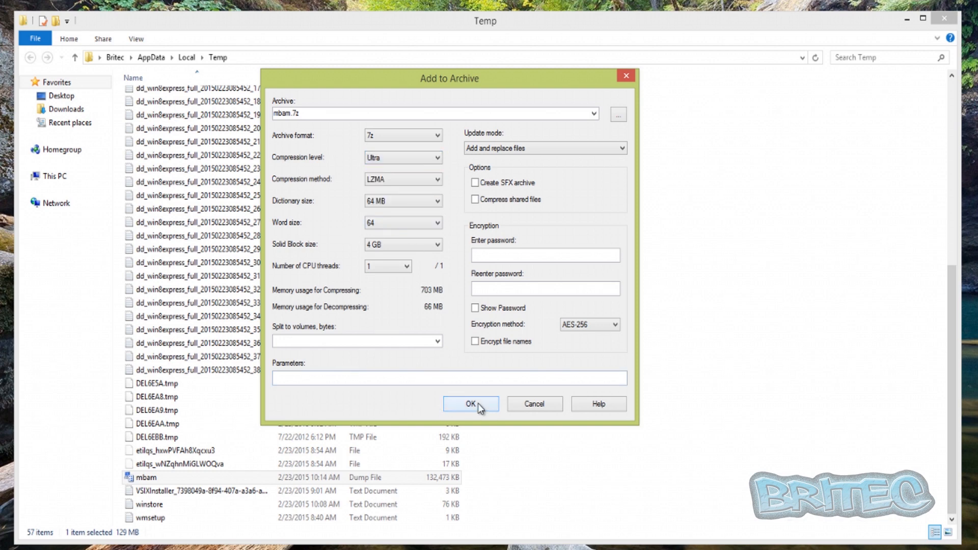
Compress the dump into the ~31 MB mbam.7z and move the archive from Temp to the desktop.
{"action": "left_click", "coordinate": [470, 403]}
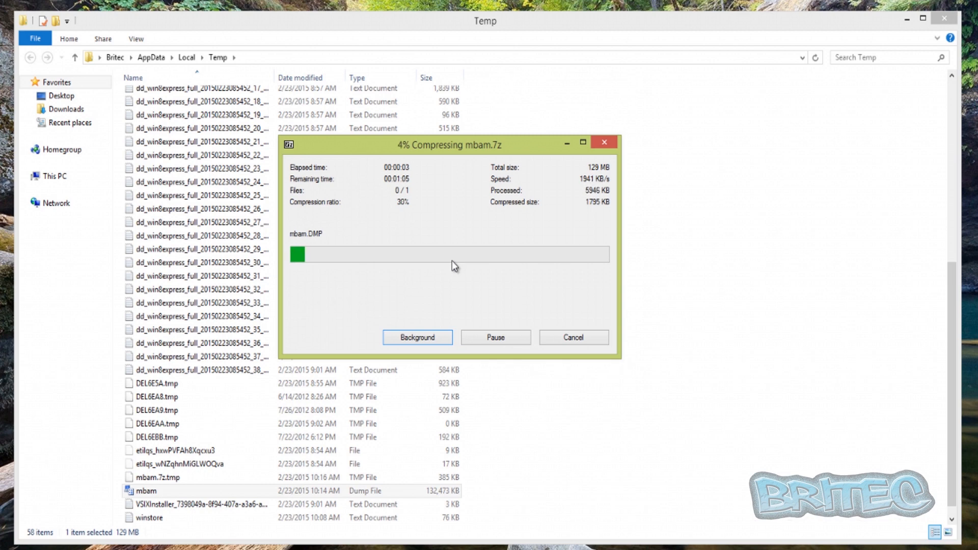
{"action": "mouse_move", "coordinate": [379, 345]}
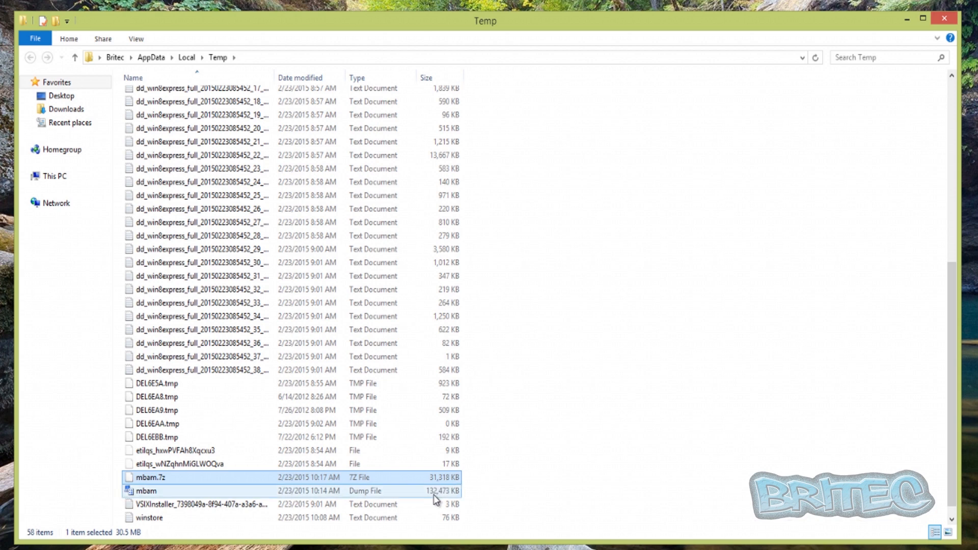
{"action": "left_click", "coordinate": [150, 477]}
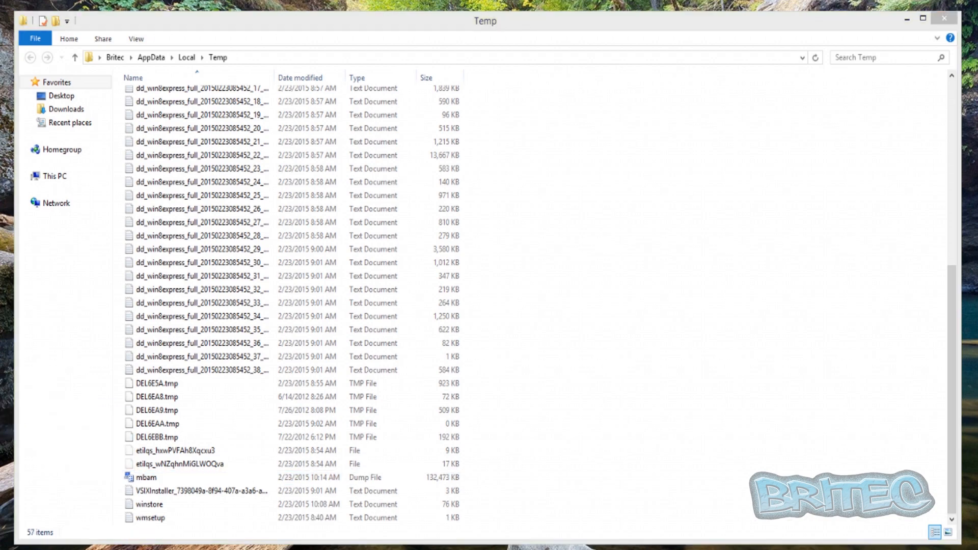
{"action": "left_click", "coordinate": [923, 19]}
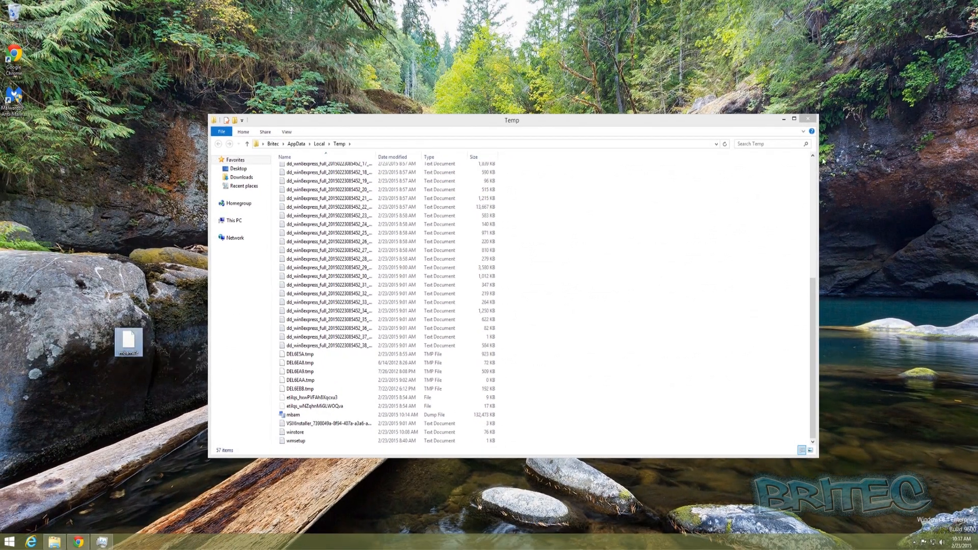
{"action": "mouse_move", "coordinate": [85, 535]}
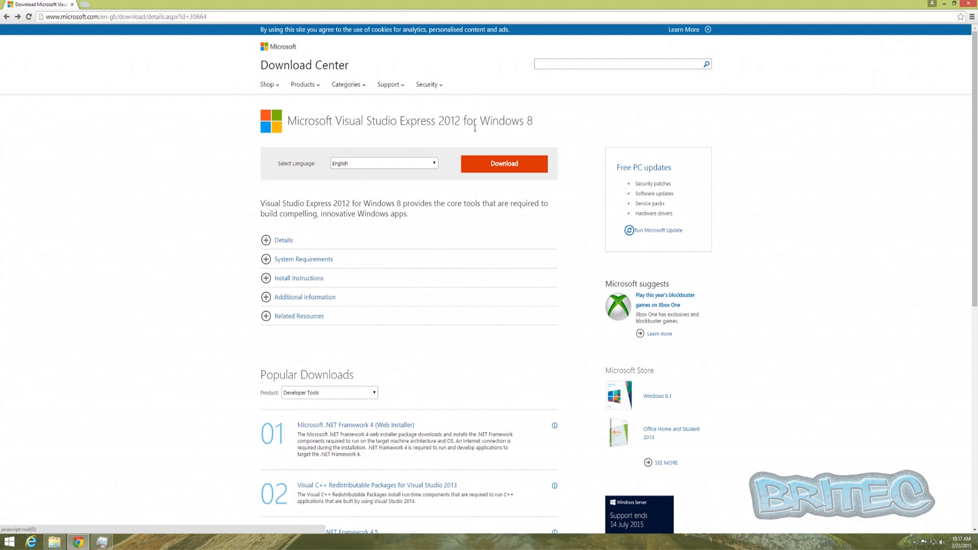
{"action": "mouse_move", "coordinate": [505, 181]}
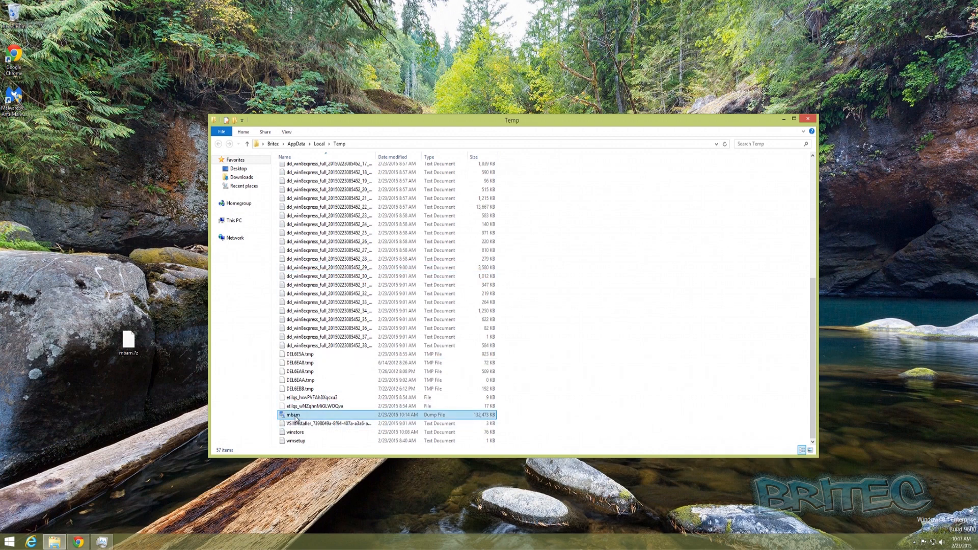
Load mbam.DMP in Visual Studio Express 2012 and cancel the Developer License prompt to see the minidump summary.
{"action": "left_click", "coordinate": [293, 415]}
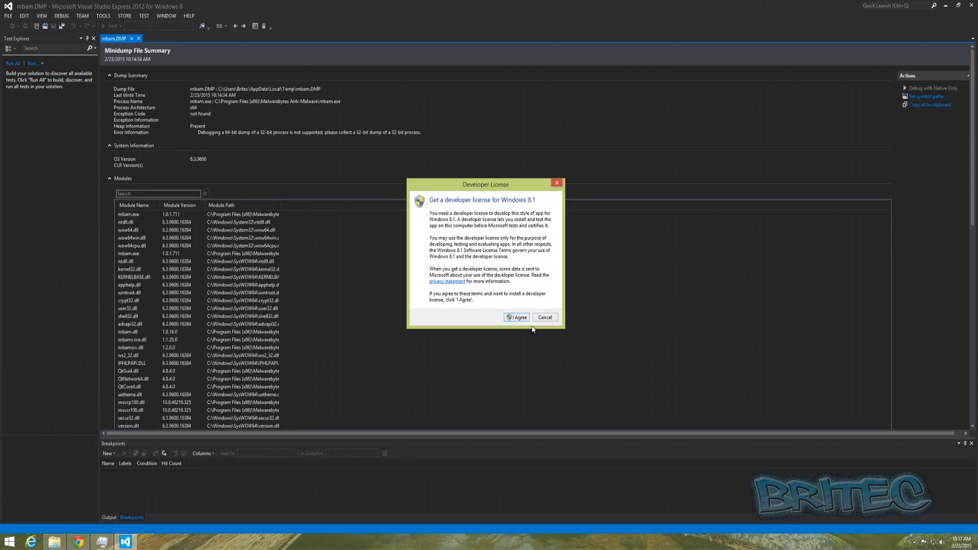
{"action": "left_click", "coordinate": [544, 317]}
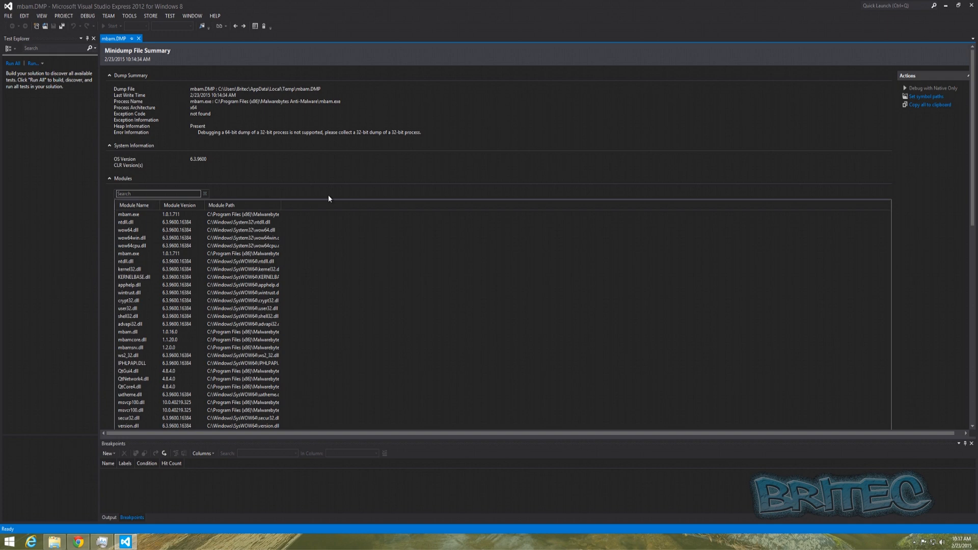
{"action": "mouse_move", "coordinate": [234, 220]}
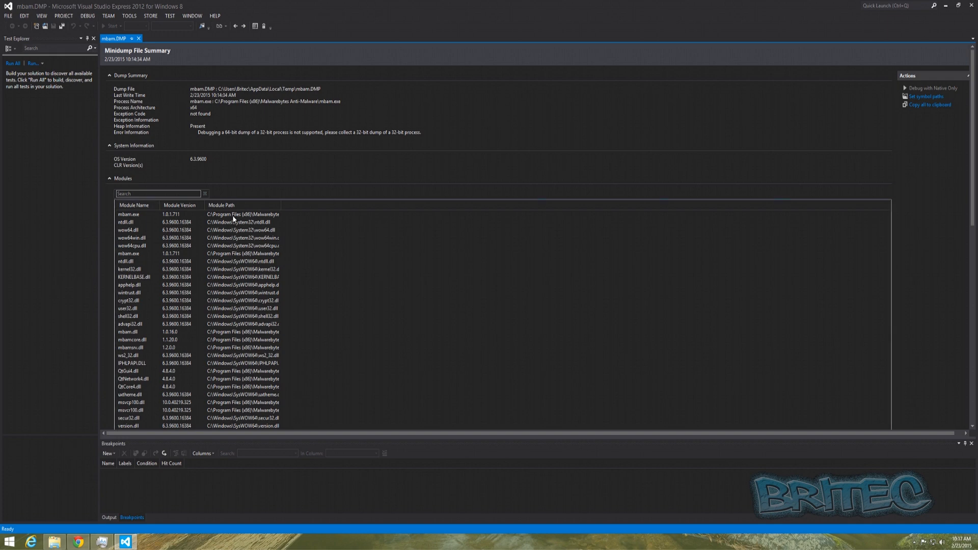
{"action": "mouse_move", "coordinate": [341, 343]}
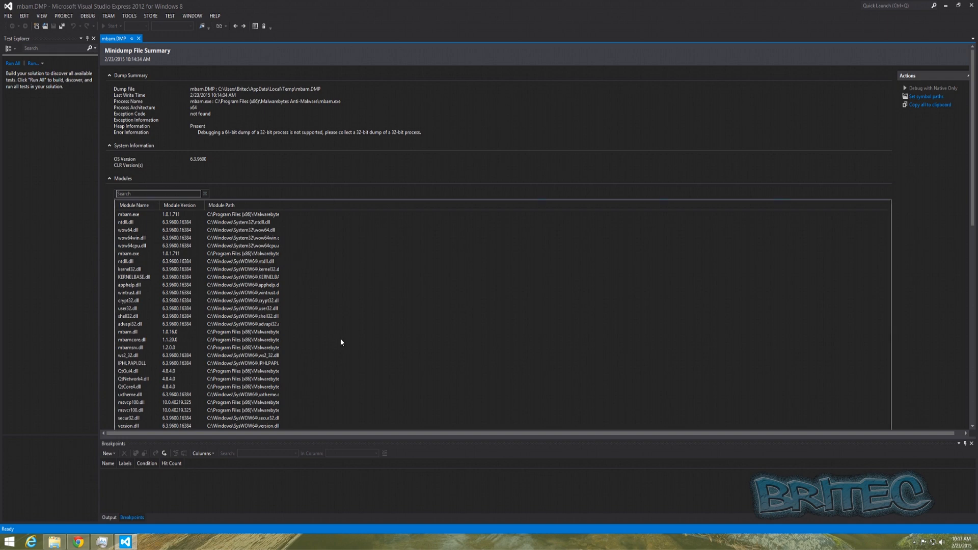
{"action": "mouse_move", "coordinate": [222, 244]}
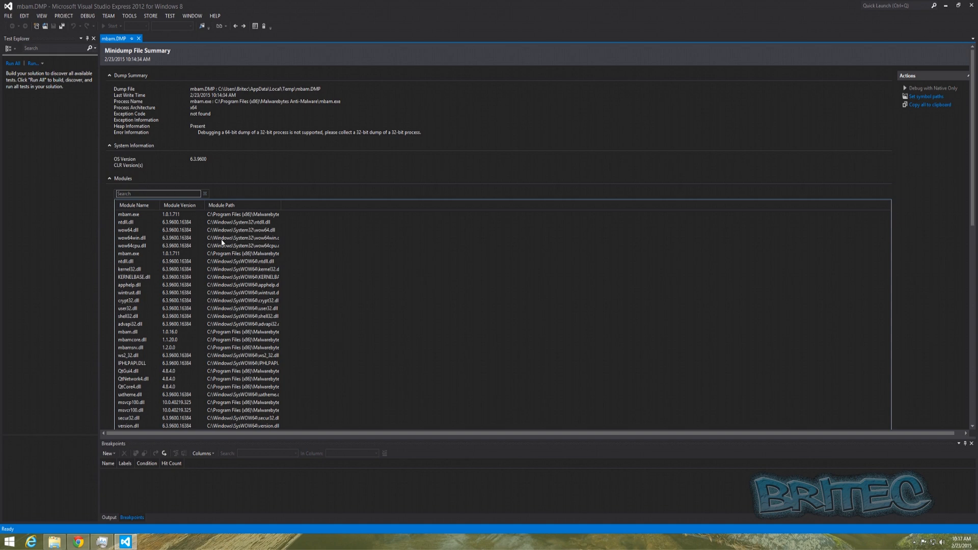
{"action": "mouse_move", "coordinate": [450, 233]}
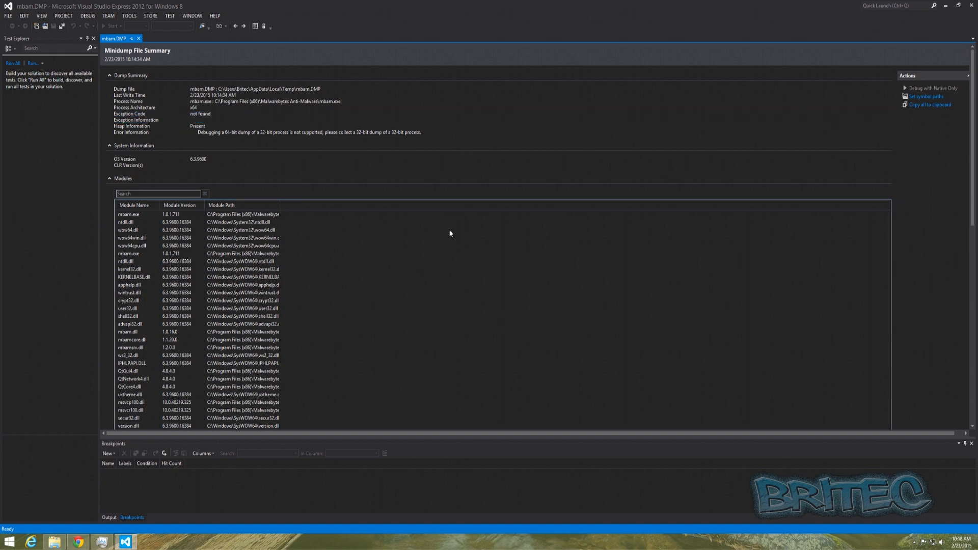
{"action": "mouse_move", "coordinate": [973, 11]}
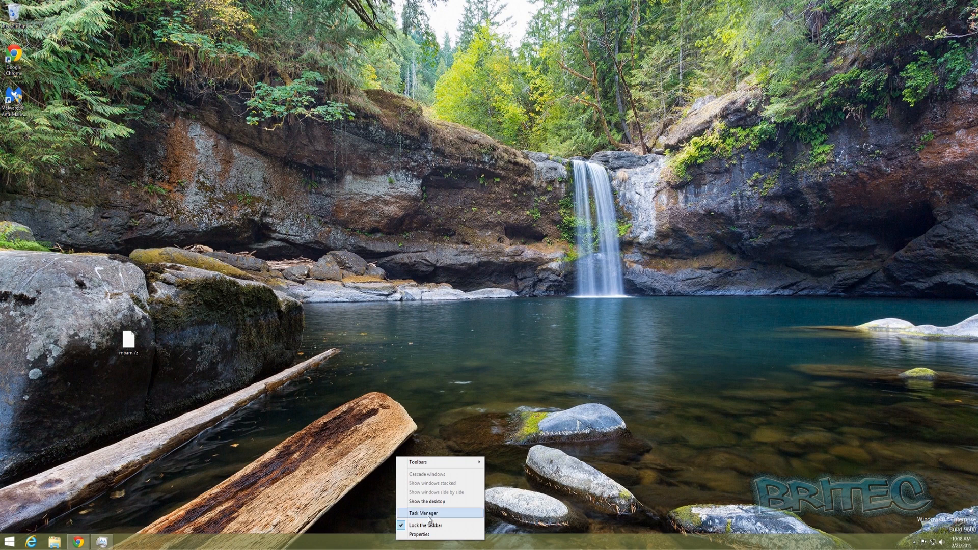
Reopen Task Manager, create a dump file of the COM Surrogate process, then close Task Manager.
{"action": "left_click", "coordinate": [422, 513]}
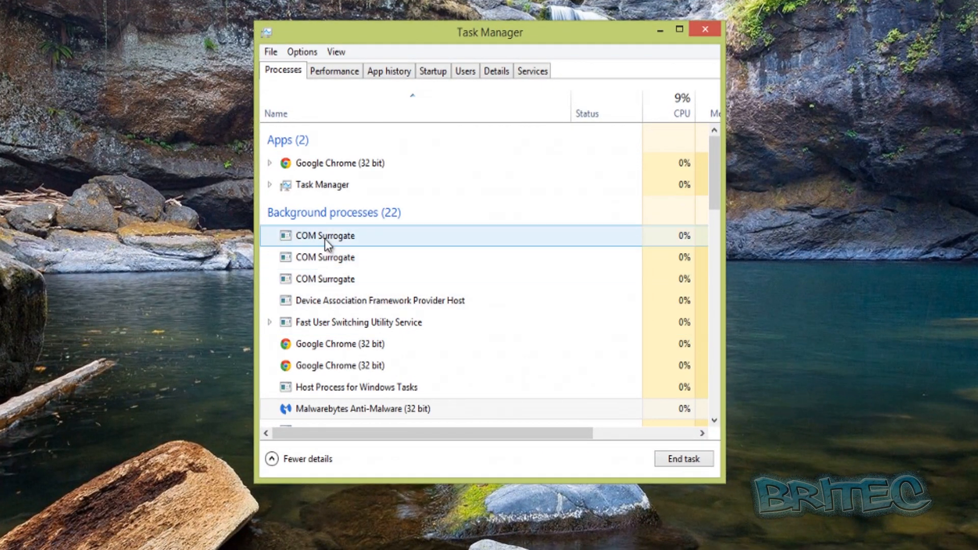
{"action": "right_click", "coordinate": [325, 235]}
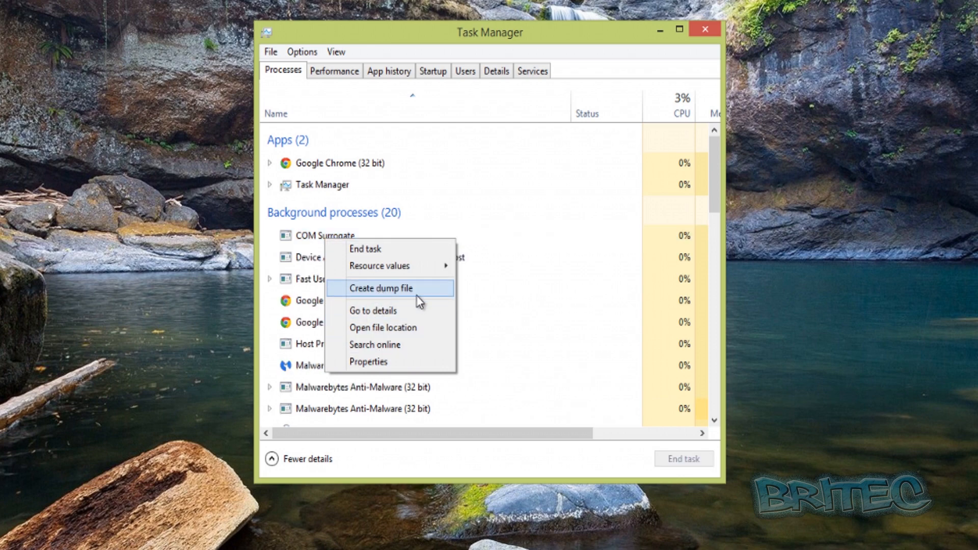
{"action": "left_click", "coordinate": [379, 257]}
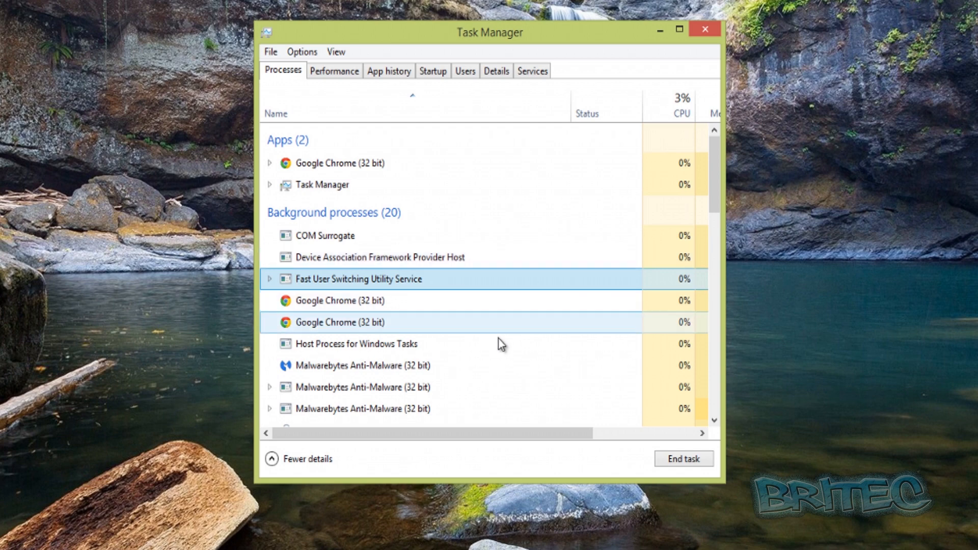
{"action": "scroll", "scroll_direction": "down", "scroll_amount": 3}
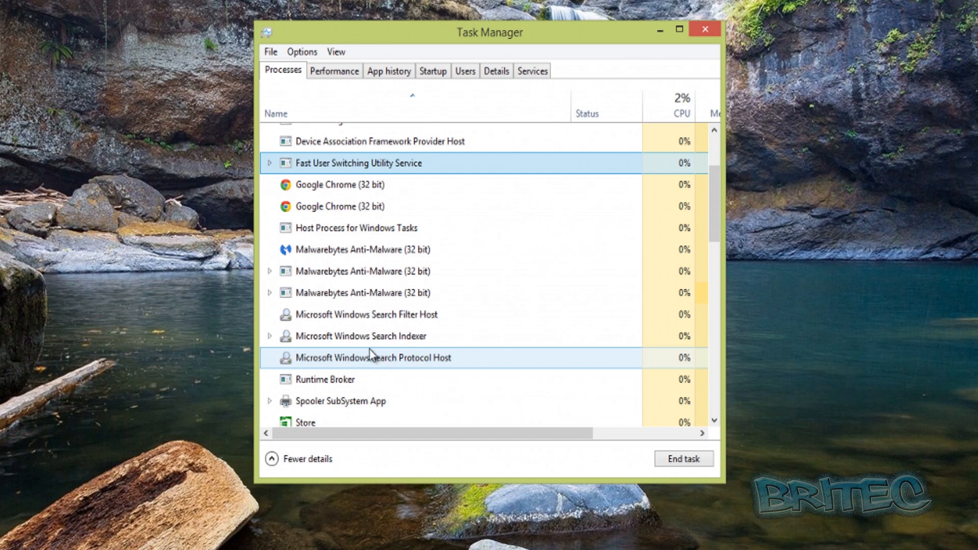
{"action": "left_click", "coordinate": [361, 292]}
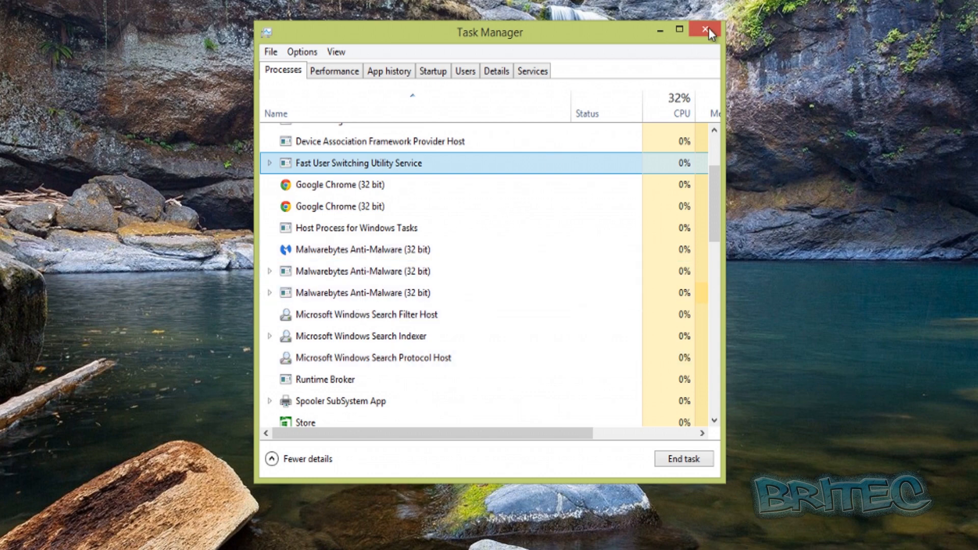
{"action": "left_click", "coordinate": [704, 30]}
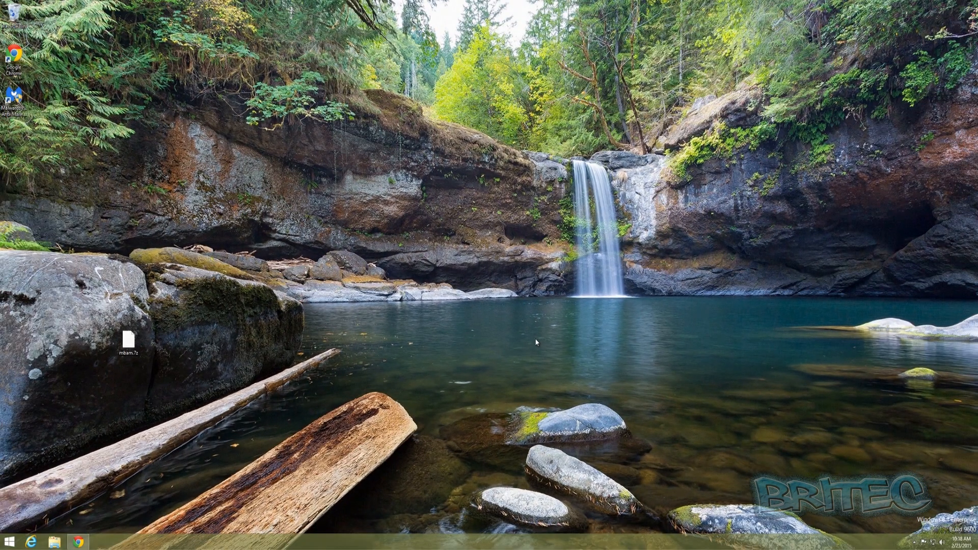